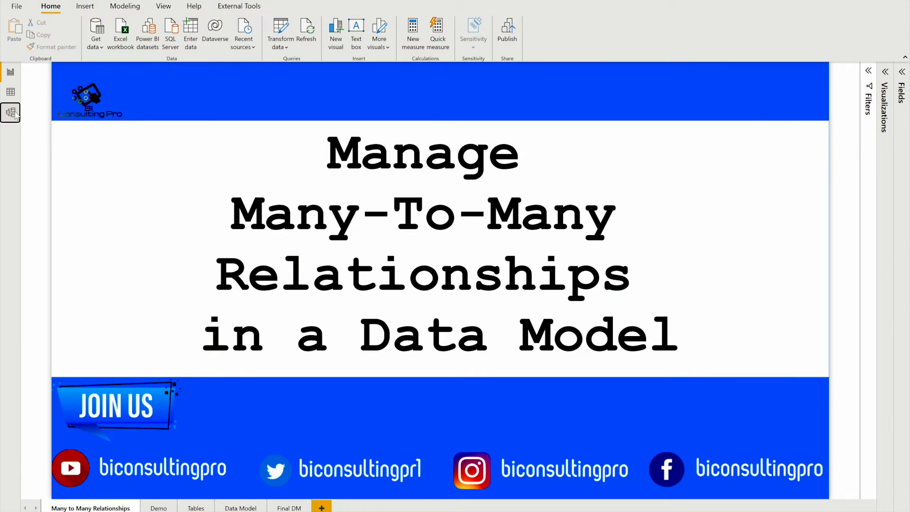
# In Model view, set both the Student–Enrollment and Enrollment–Class relationships to cross-filter in Both directions
pyautogui.click(10, 113)
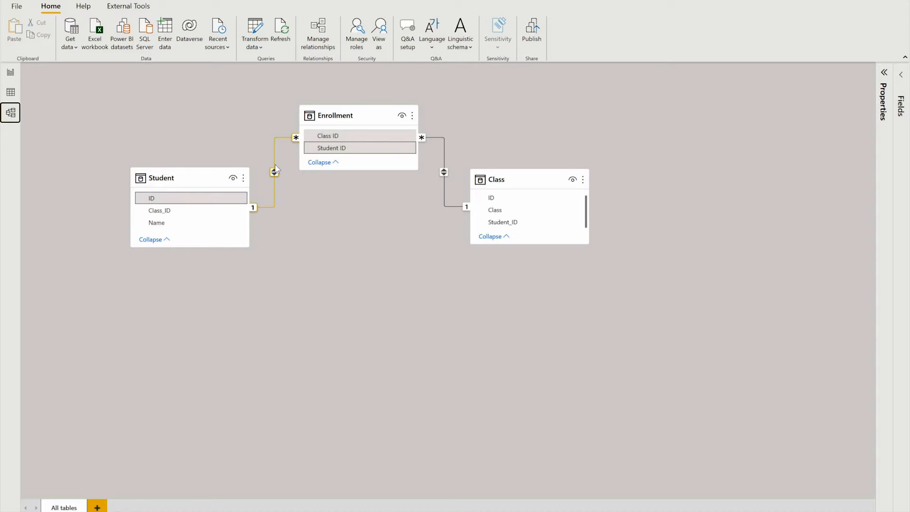
pyautogui.doubleClick(275, 171)
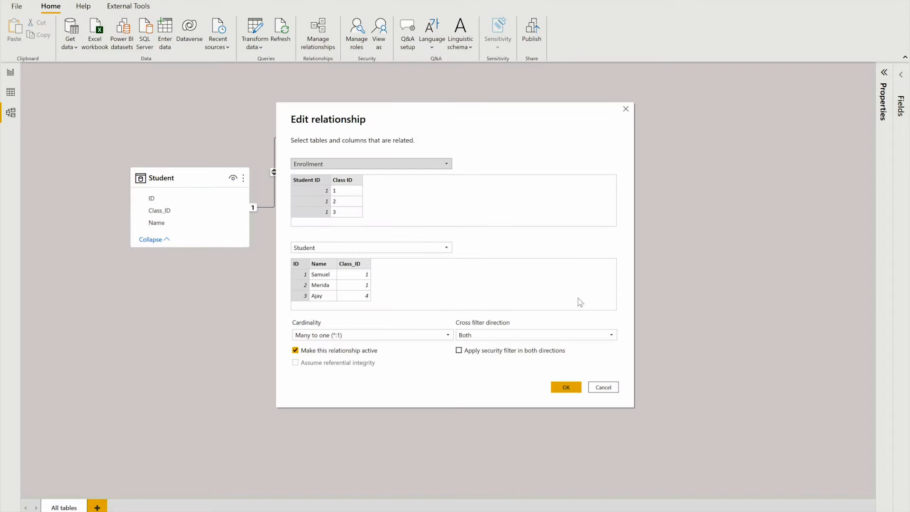
pyautogui.click(534, 335)
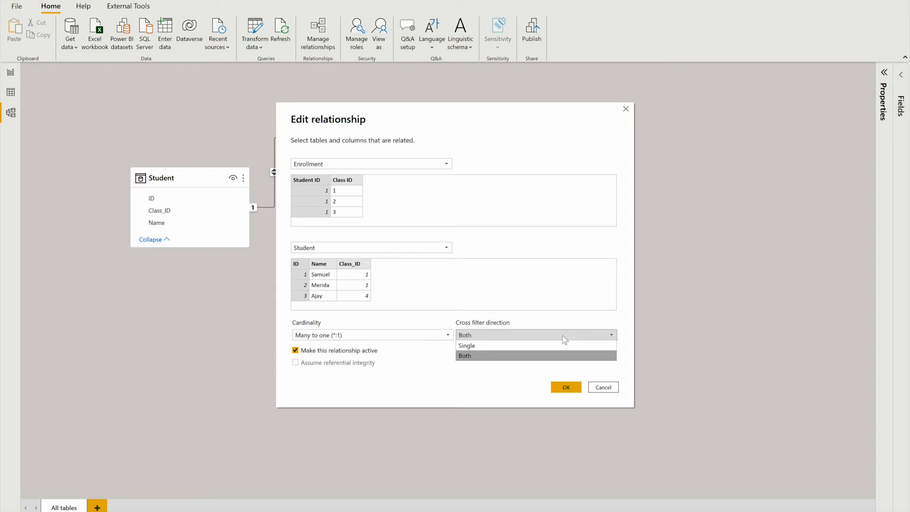
pyautogui.click(465, 356)
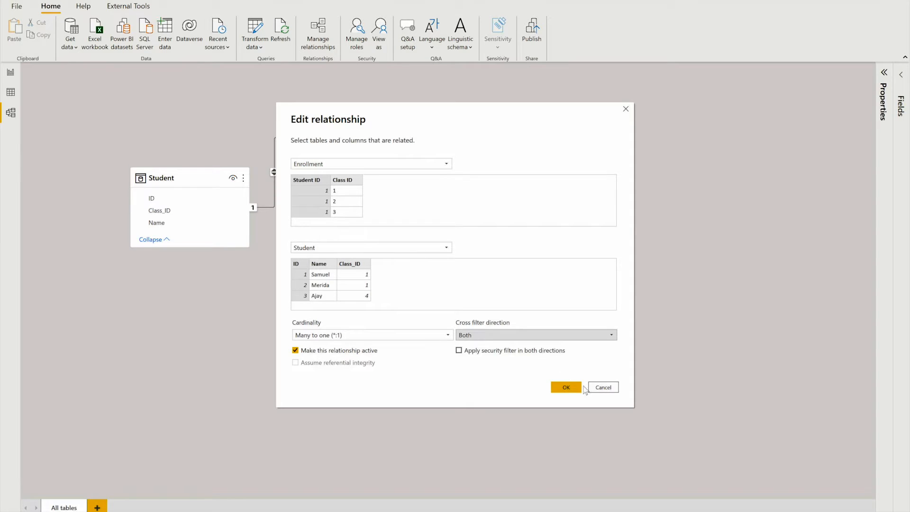
pyautogui.click(565, 387)
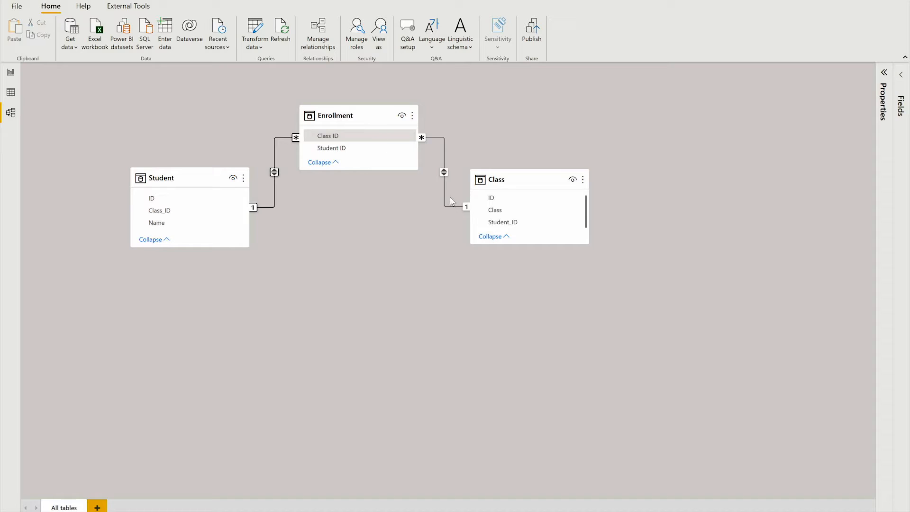
pyautogui.moveTo(261, 187)
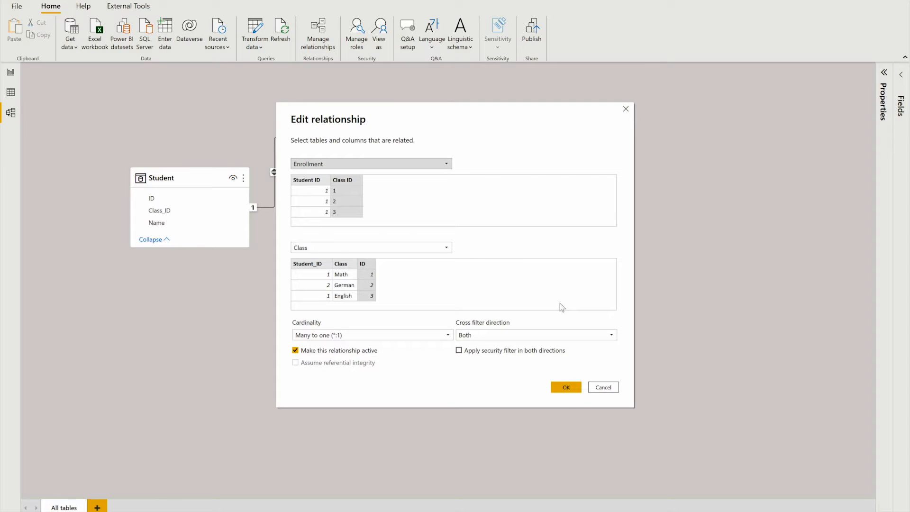
pyautogui.click(566, 388)
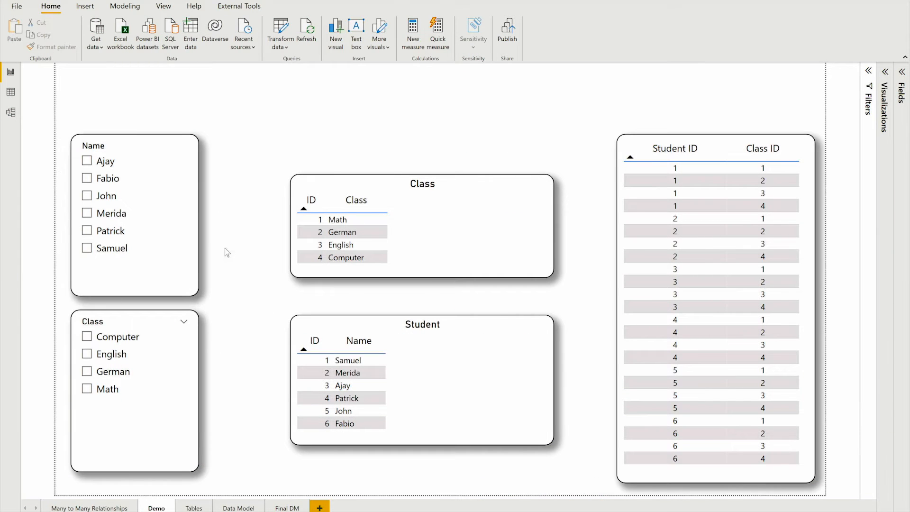
# Select Fabio in the Name slicer so only his four enrollment rows show
pyautogui.click(86, 178)
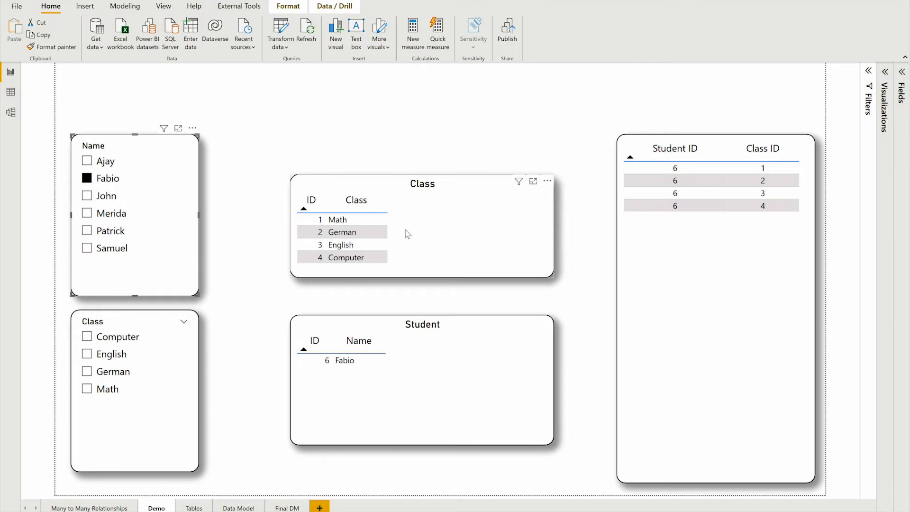
pyautogui.moveTo(447, 207)
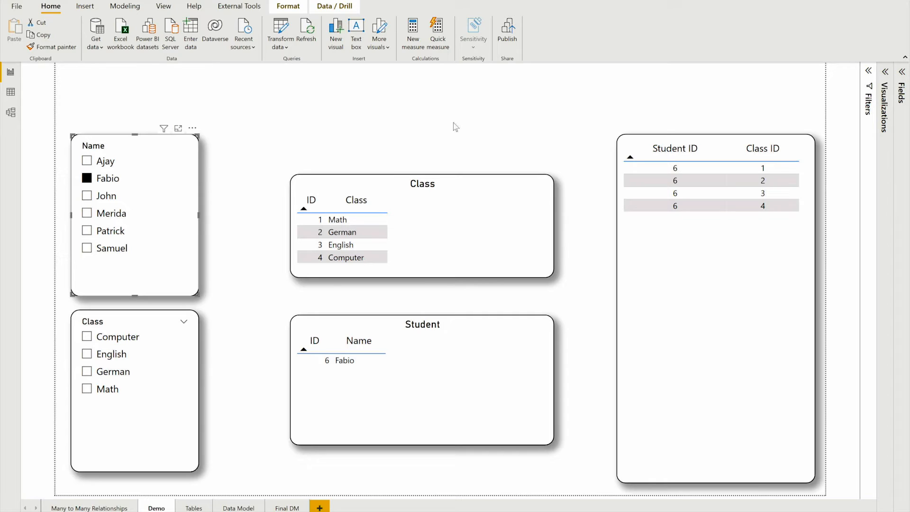
pyautogui.moveTo(453, 134)
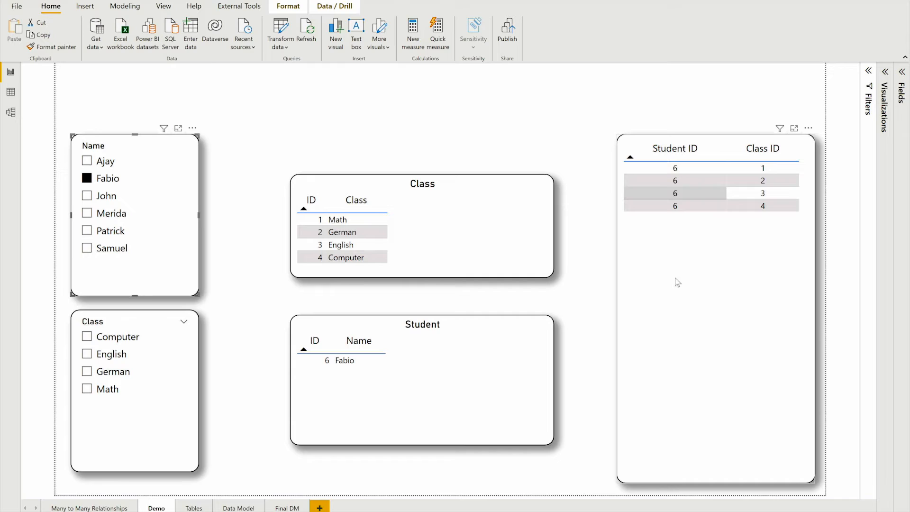
pyautogui.moveTo(736, 109)
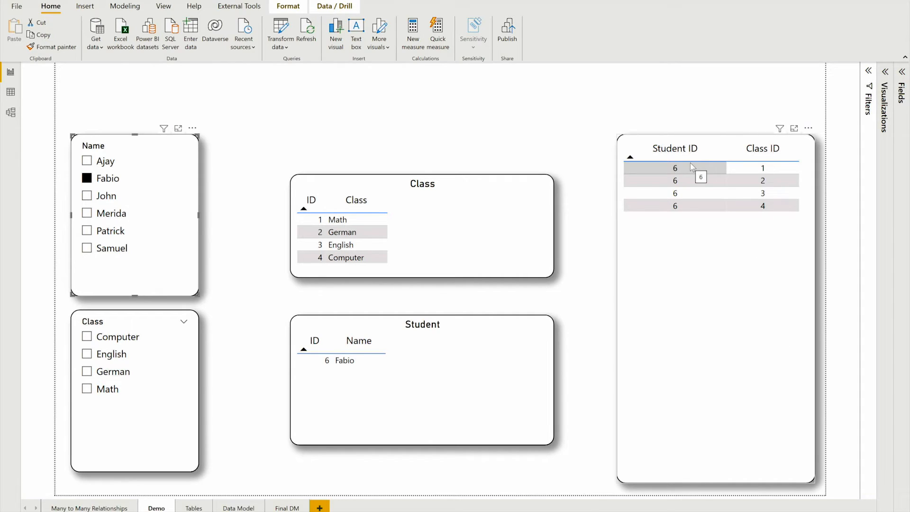
pyautogui.moveTo(755, 201)
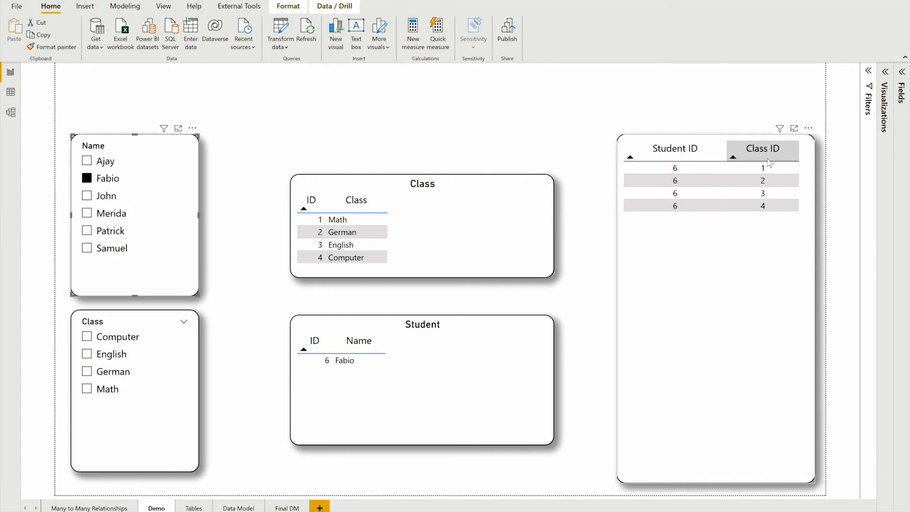
pyautogui.moveTo(762, 227)
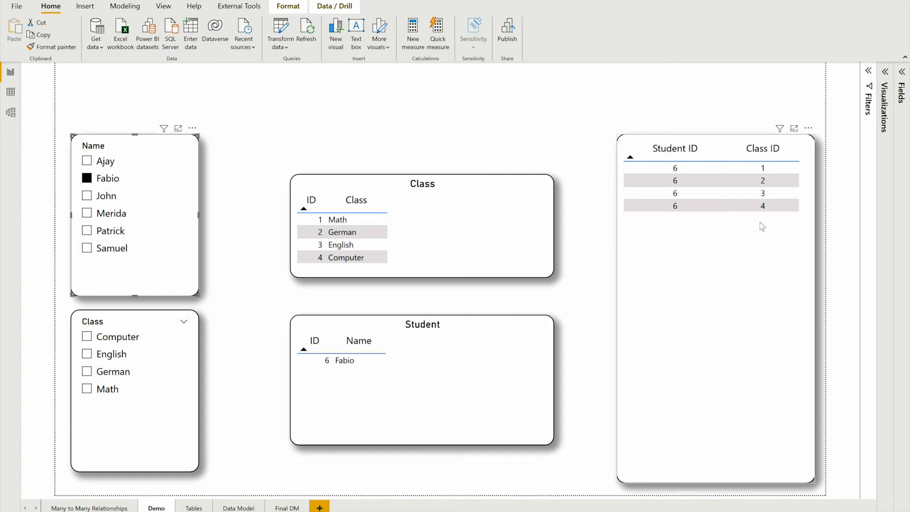
pyautogui.moveTo(569, 326)
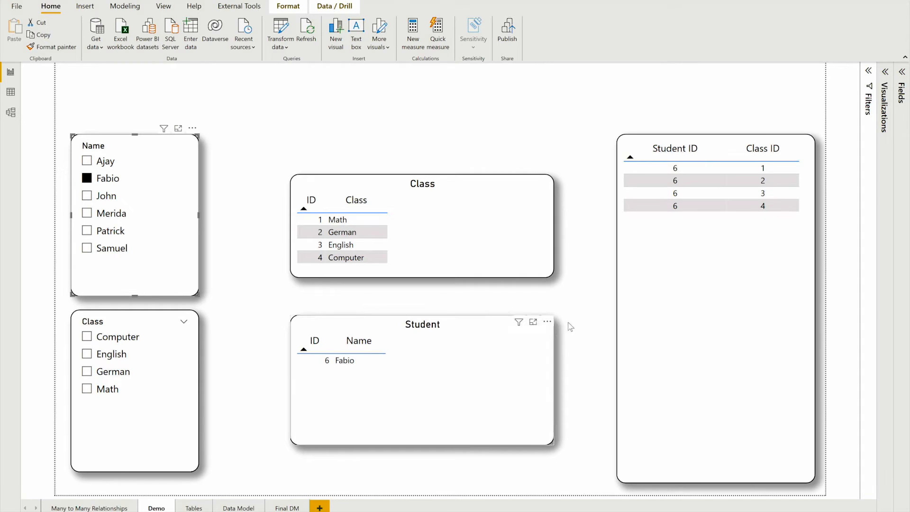
pyautogui.moveTo(399, 217)
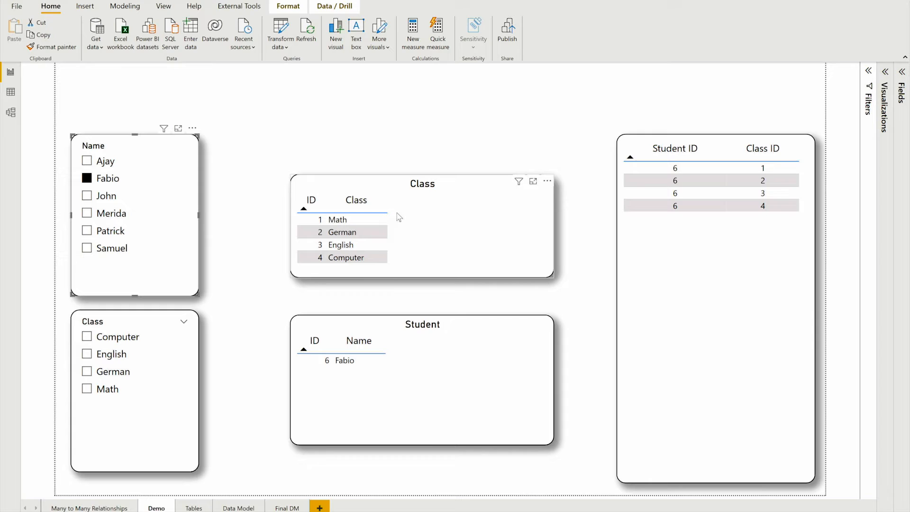
# Open Power Query Editor on the Enrollment query showing its 24 student–class rows
pyautogui.click(432, 134)
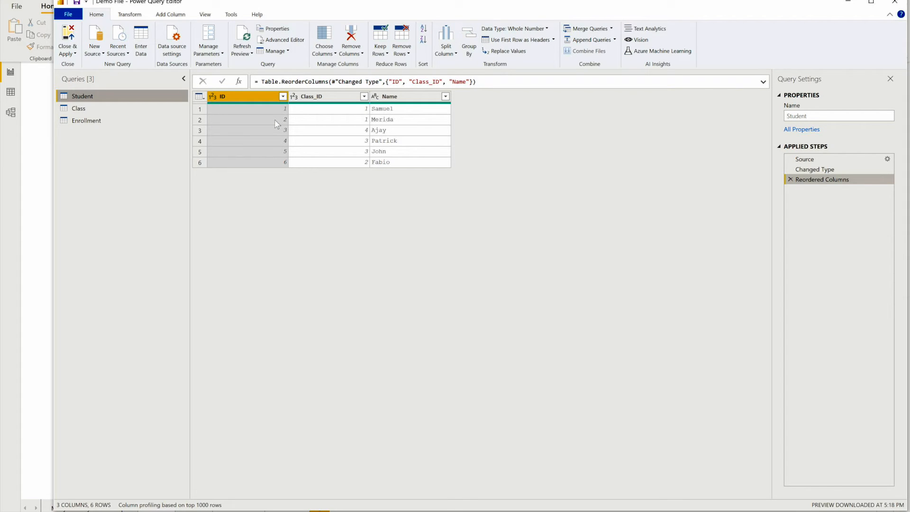
pyautogui.click(86, 120)
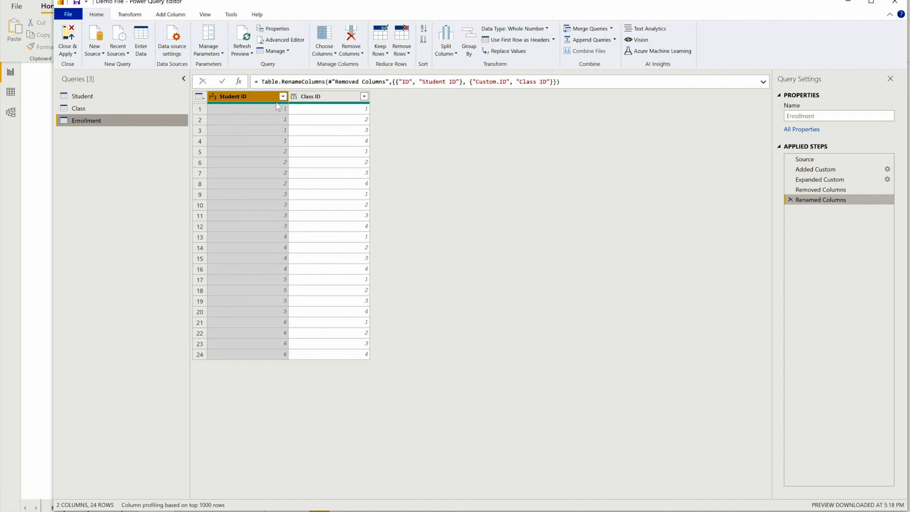
pyautogui.moveTo(338, 175)
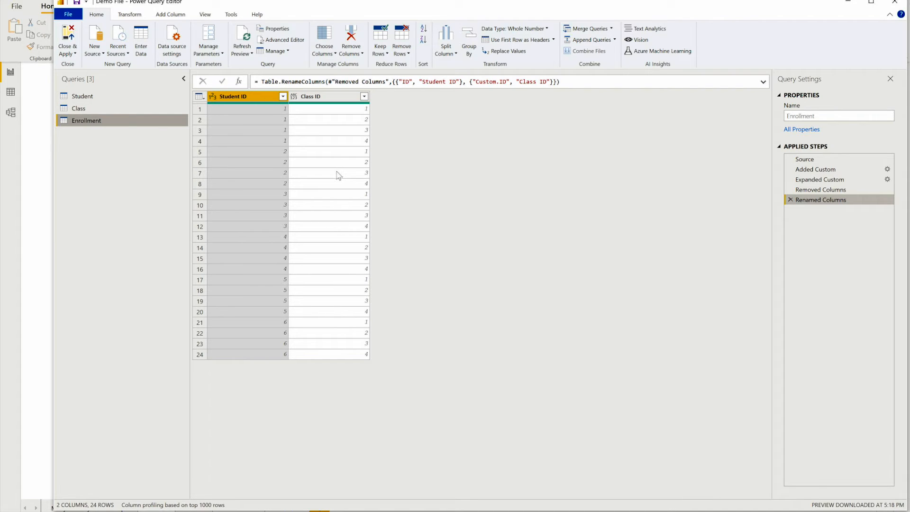
pyautogui.moveTo(289, 137)
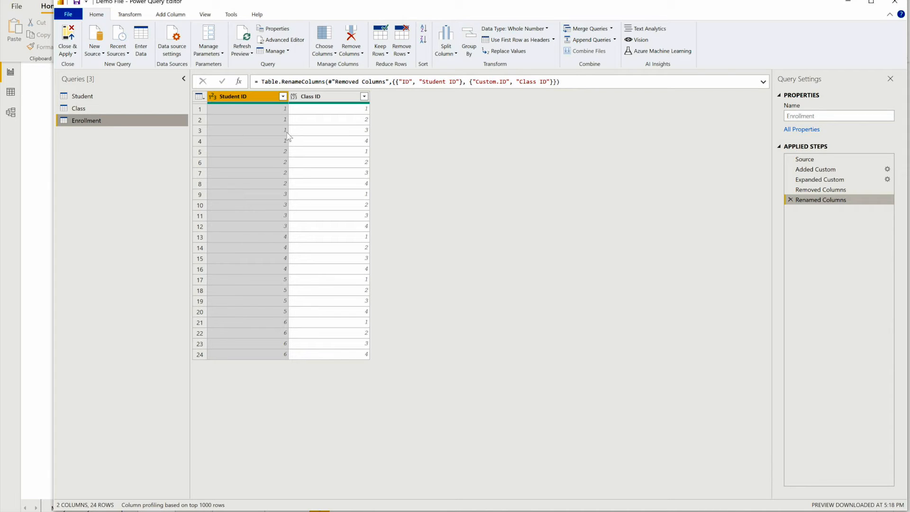
pyautogui.moveTo(308, 126)
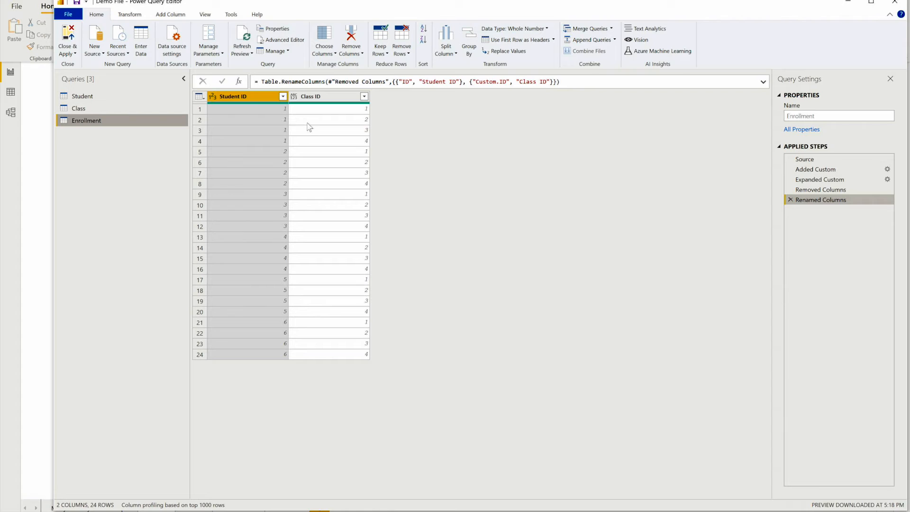
pyautogui.moveTo(269, 114)
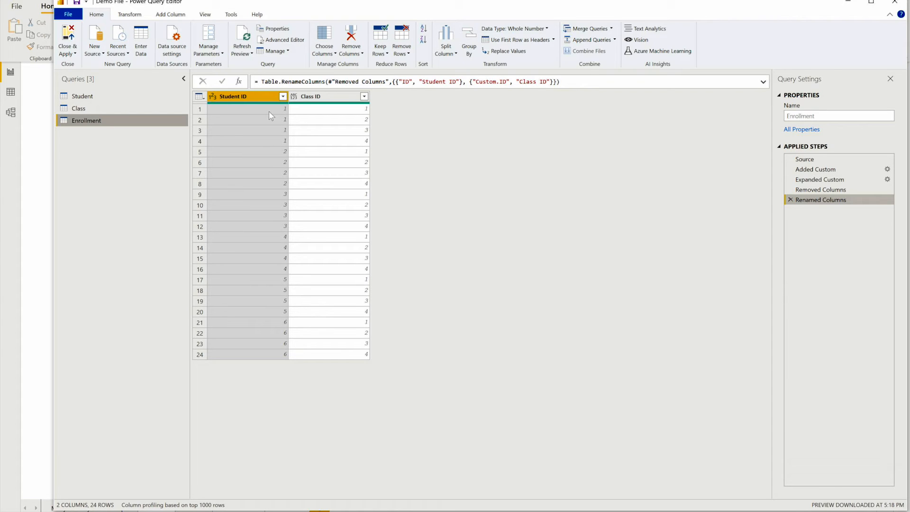
pyautogui.moveTo(269, 113)
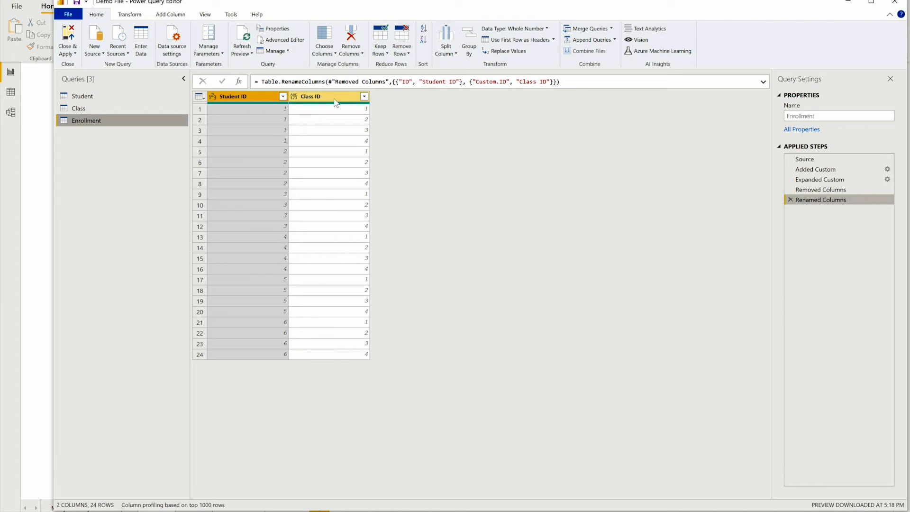
pyautogui.moveTo(103, 127)
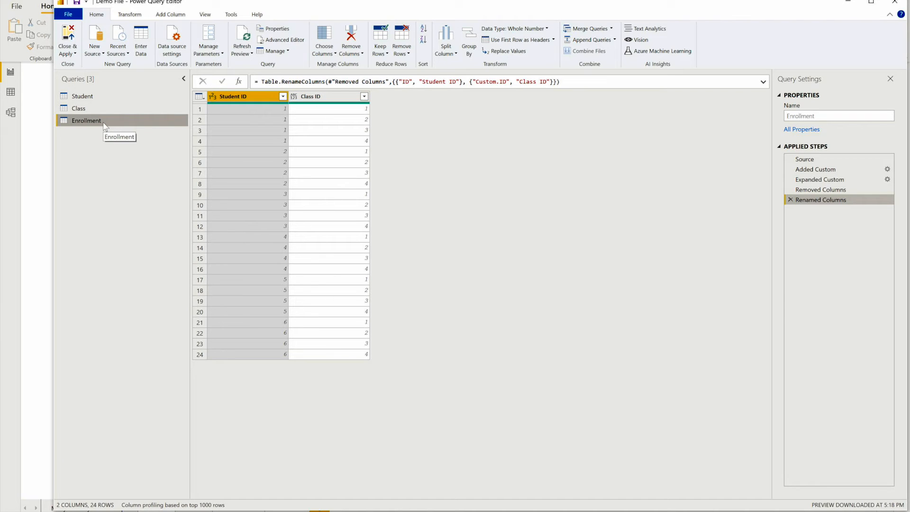
pyautogui.moveTo(343, 88)
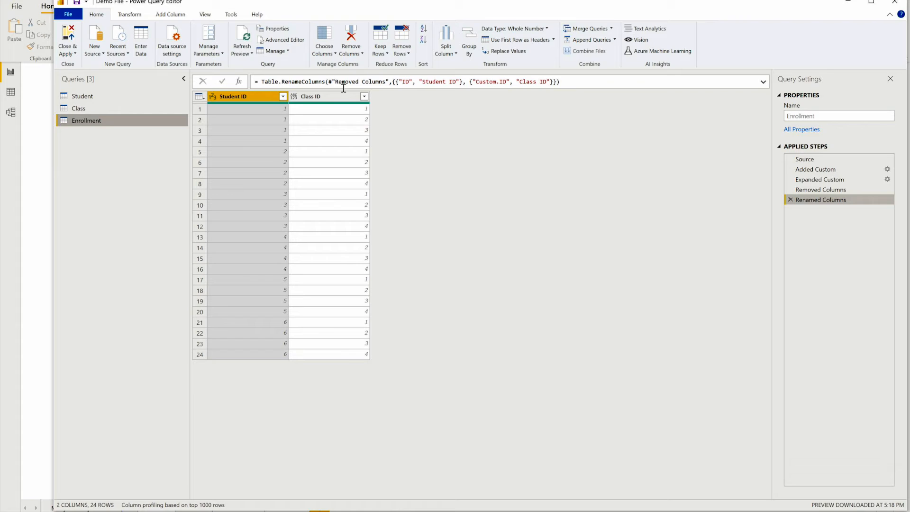
# Remove the top 2 rows from the Enrollment query, leaving 22 rows
pyautogui.click(401, 41)
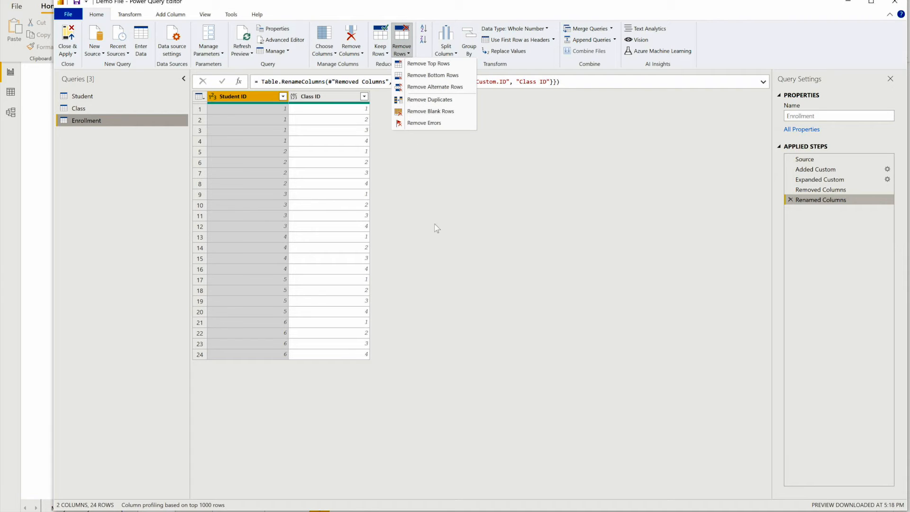
pyautogui.moveTo(254, 118)
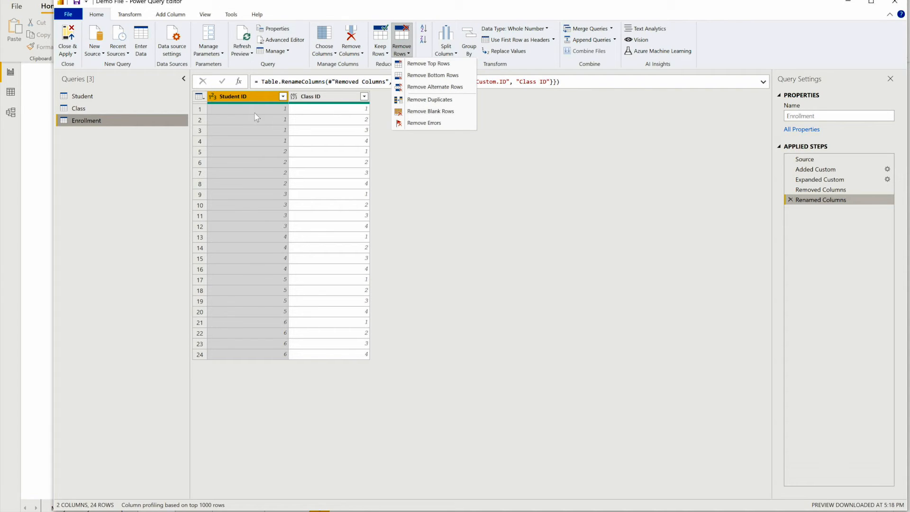
pyautogui.moveTo(346, 110)
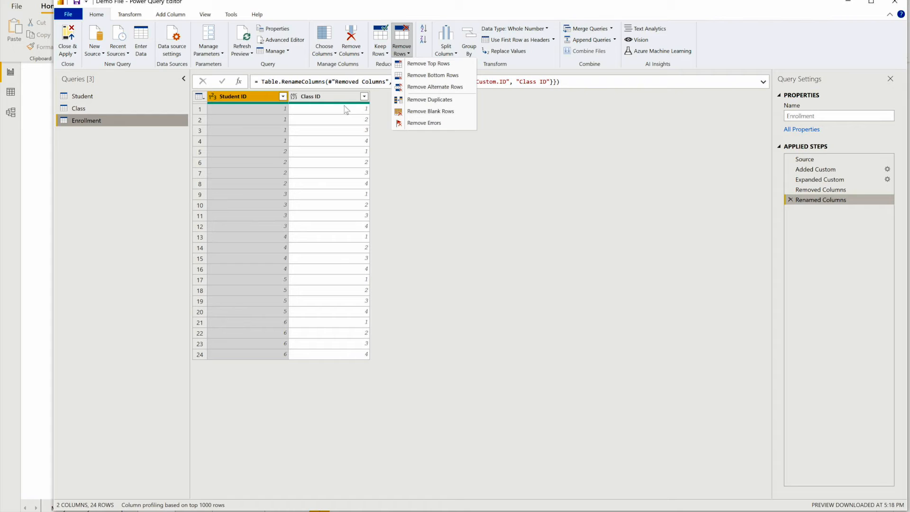
pyautogui.moveTo(432, 75)
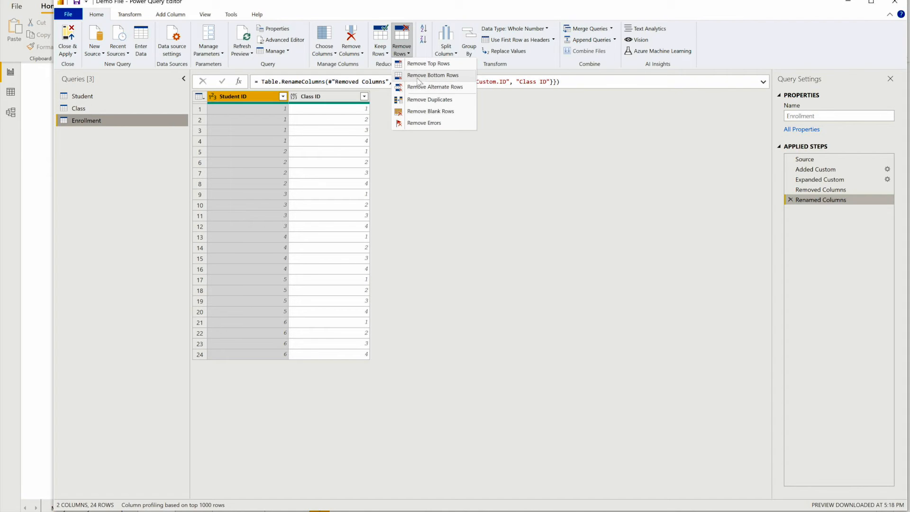
pyautogui.click(428, 63)
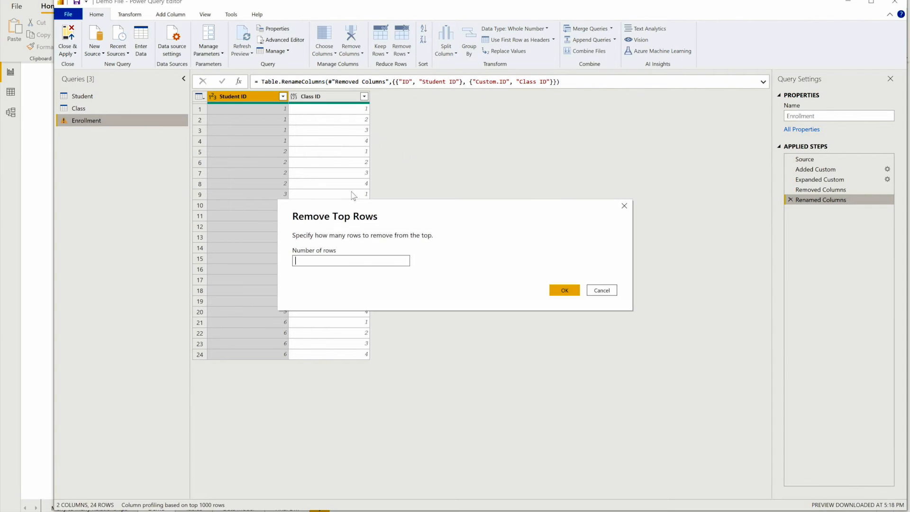
pyautogui.write('2')
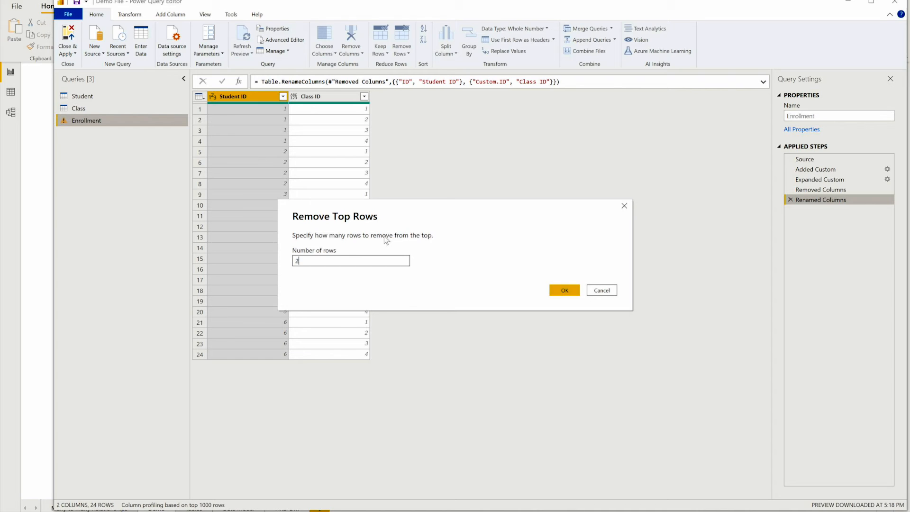
pyautogui.click(563, 290)
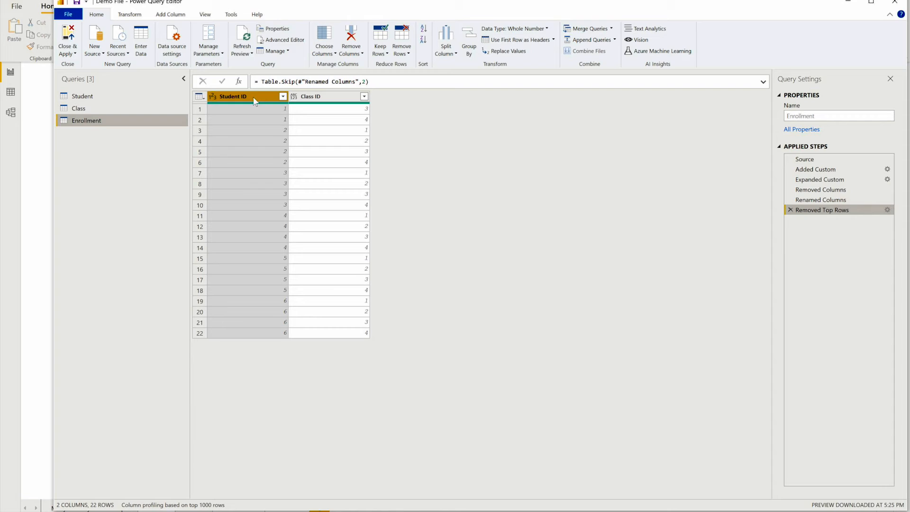
pyautogui.moveTo(336, 116)
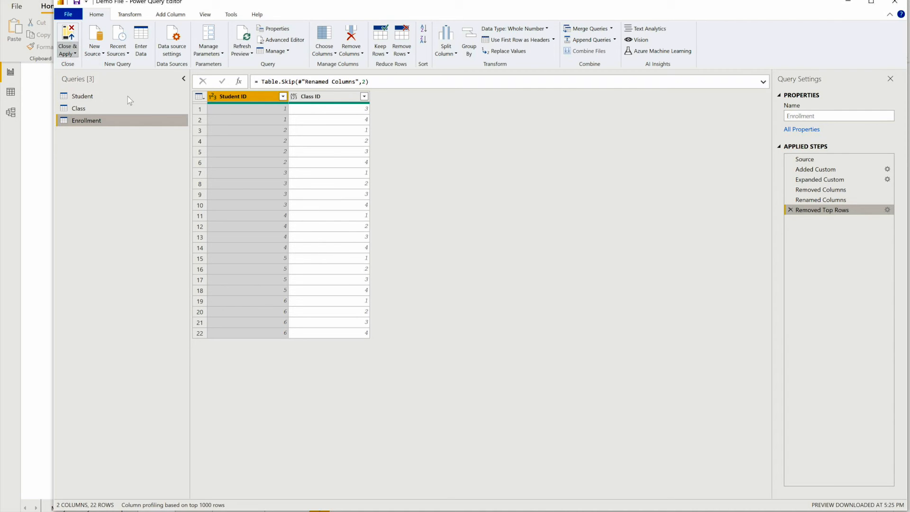
# Apply the query changes and switch the Name slicer from Fabio to Samuel
pyautogui.click(68, 40)
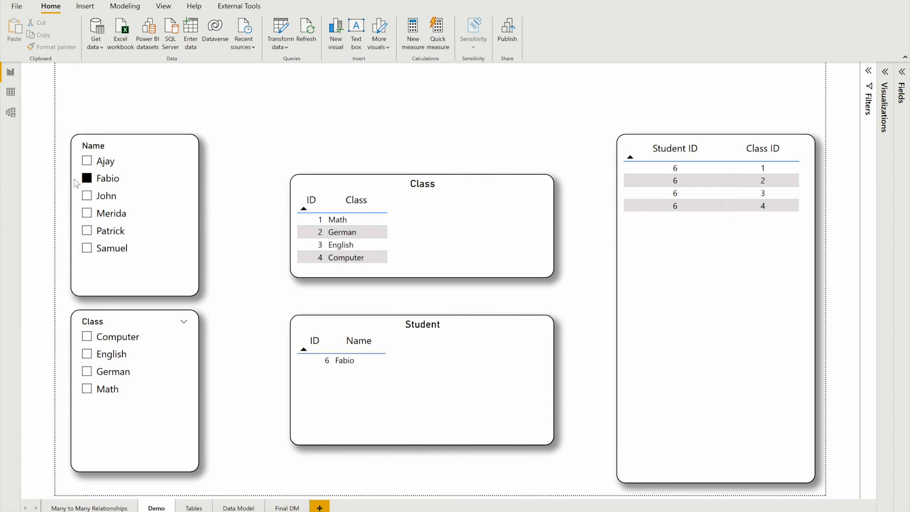
pyautogui.click(86, 178)
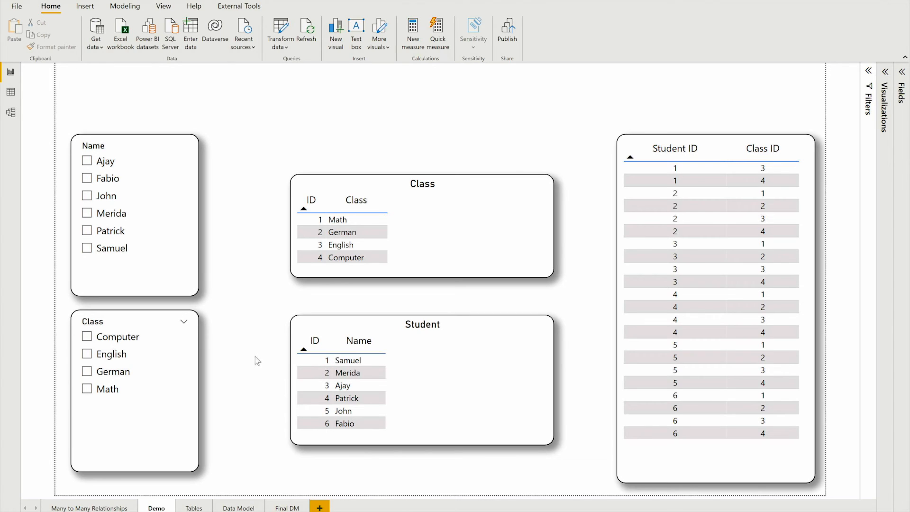
pyautogui.moveTo(293, 258)
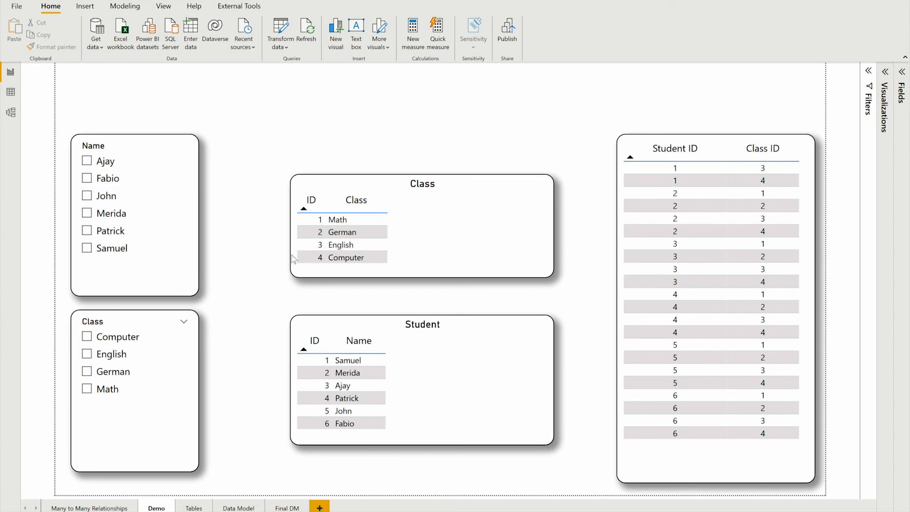
pyautogui.moveTo(455, 266)
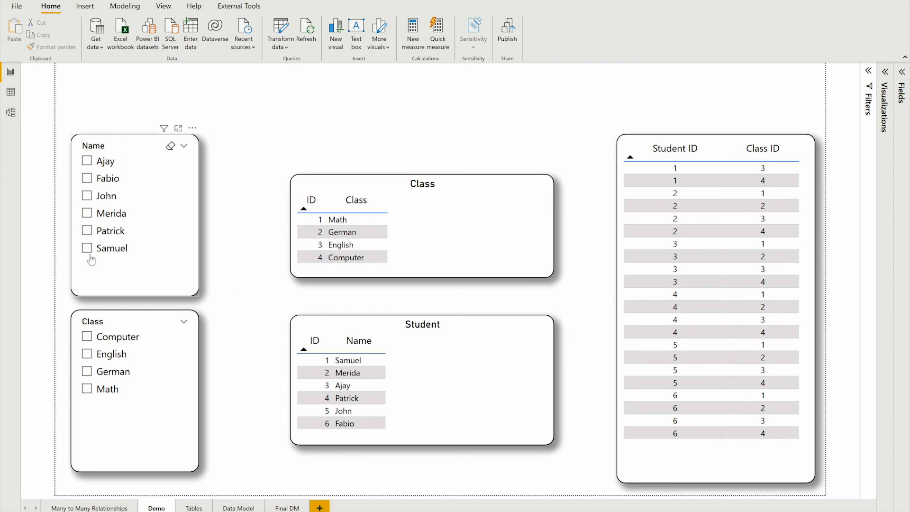
pyautogui.click(86, 248)
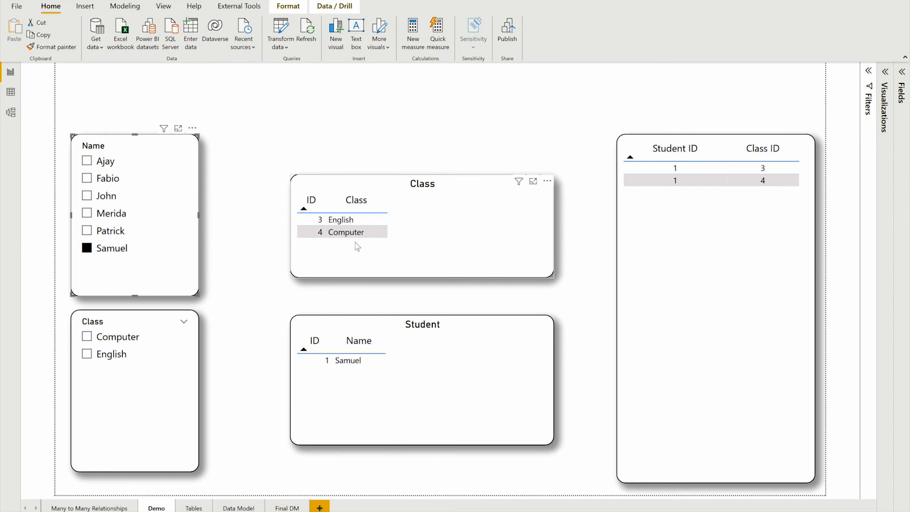
# Switch to Model view showing Student and Class each linked to Enrollment
pyautogui.click(11, 112)
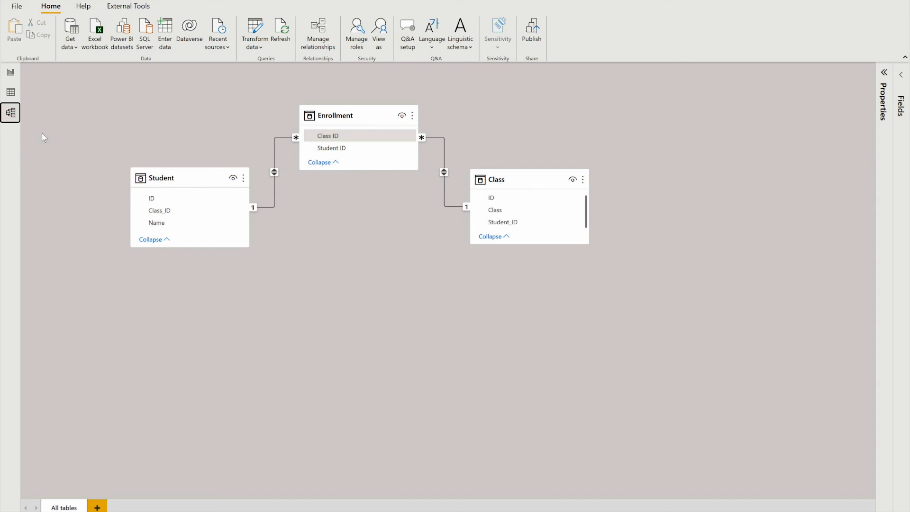
pyautogui.moveTo(157, 199)
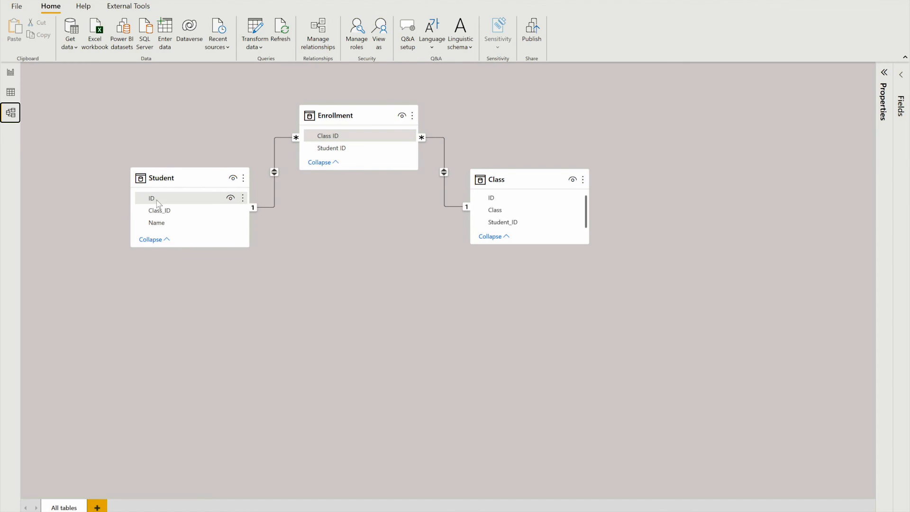
pyautogui.moveTo(166, 200)
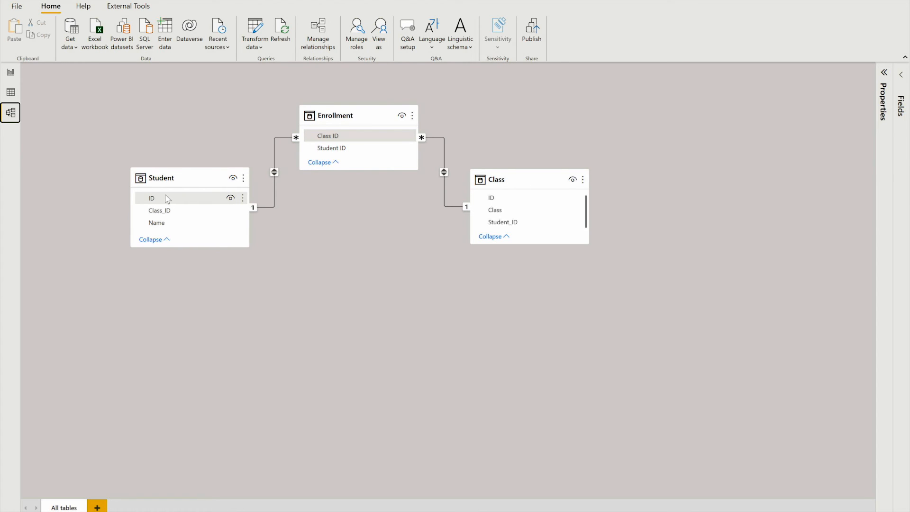
pyautogui.moveTo(346, 130)
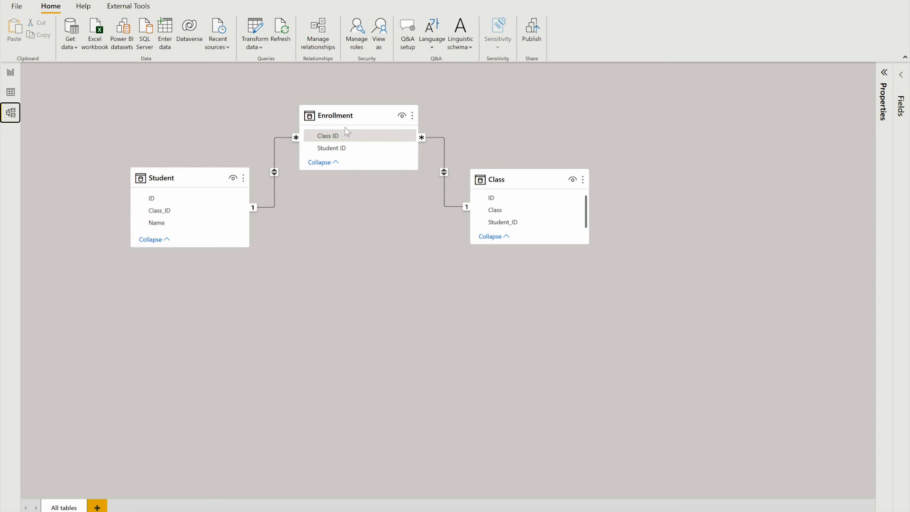
pyautogui.moveTo(340, 147)
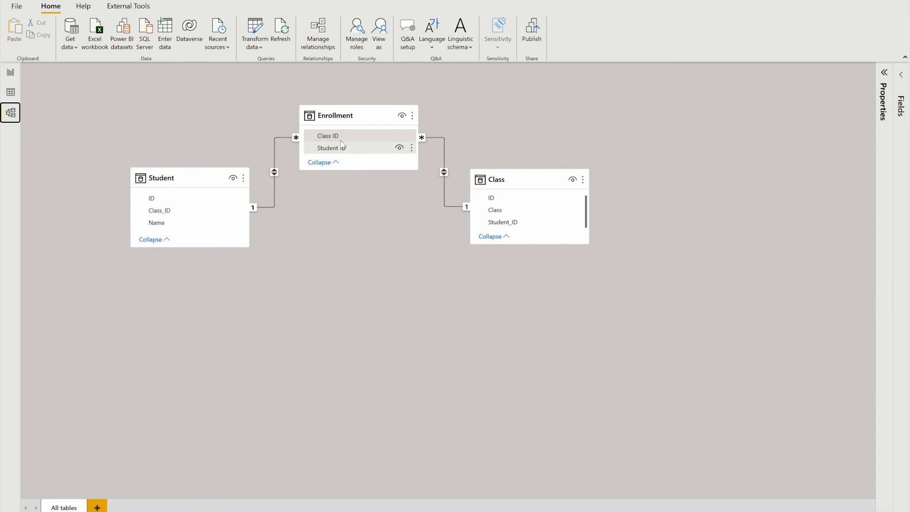
pyautogui.moveTo(341, 136)
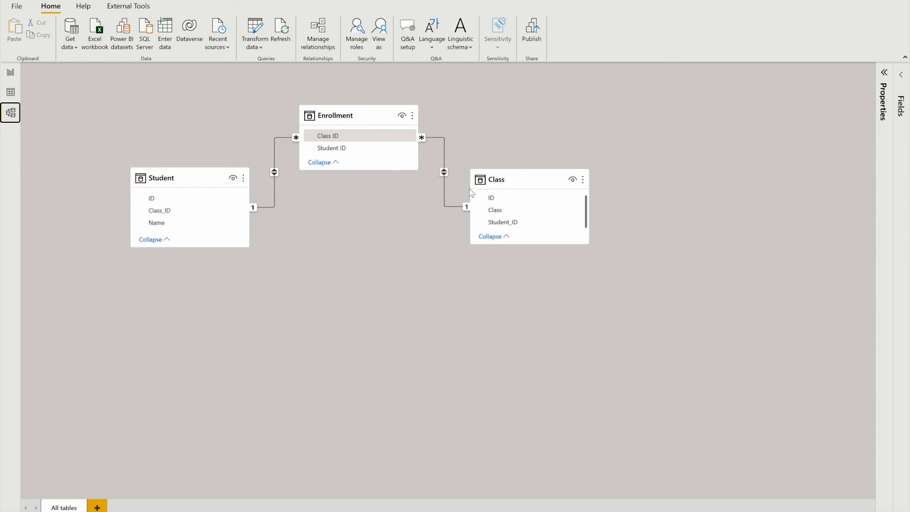
pyautogui.moveTo(554, 177)
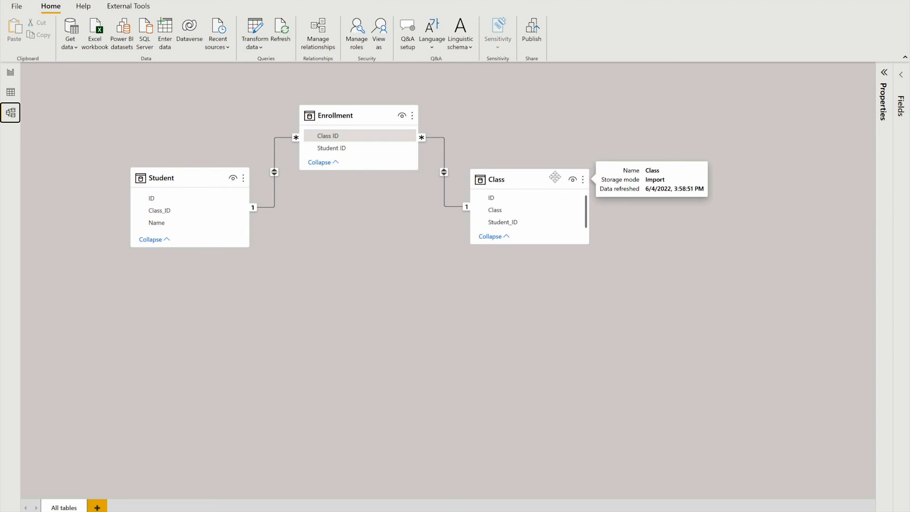